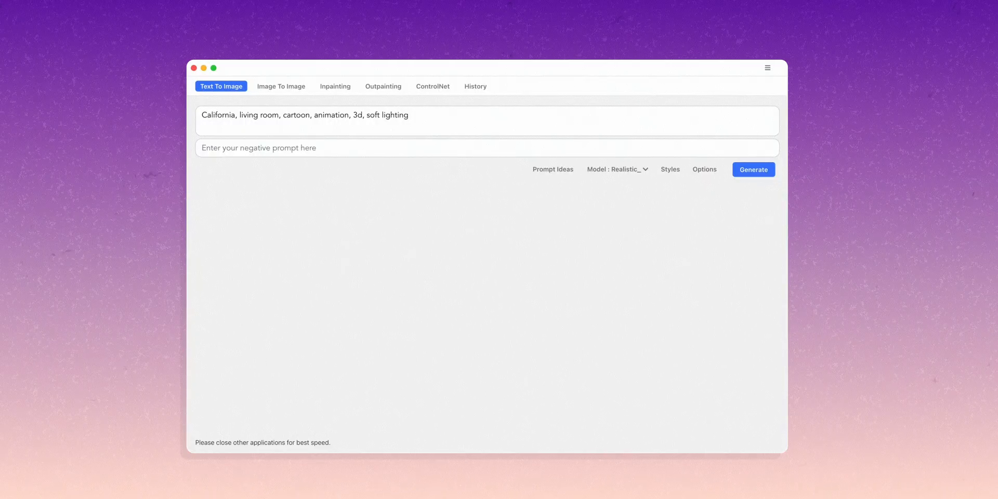
Step: Show the advanced Options panel with steps, sampler, guidance scale and batch size settings
{"action": "left_click", "coordinate": [706, 169]}
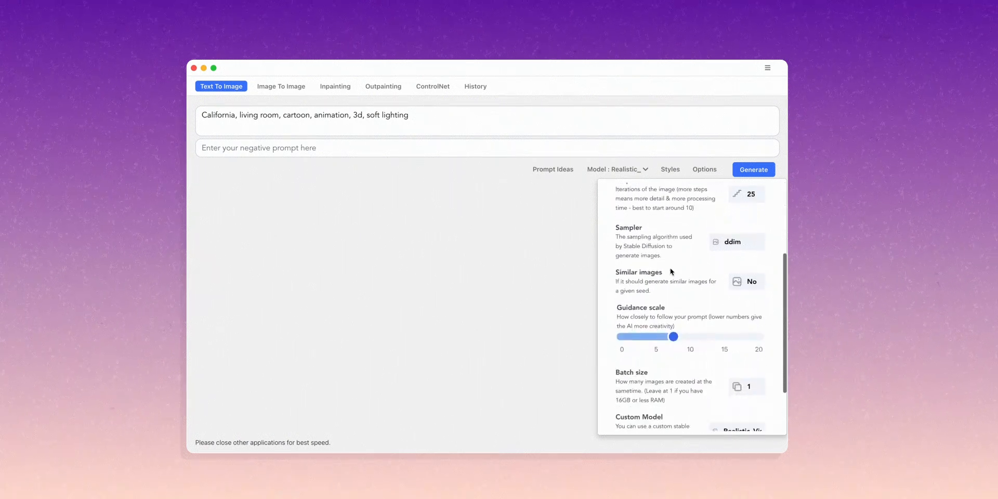